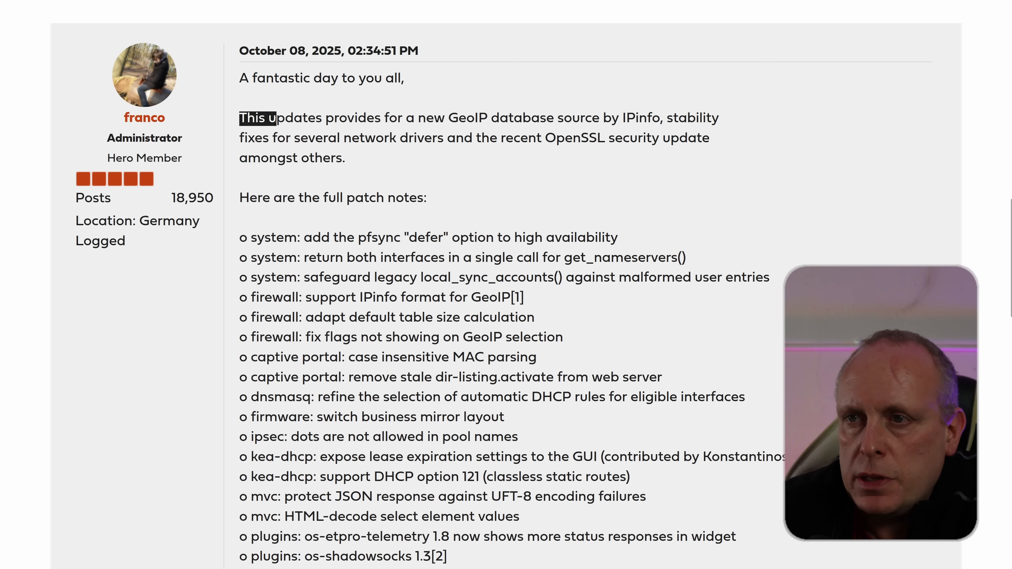
Highlight the forum post's notes on the new IPinfo GeoIP source and the OpenSSL security update
{"action": "left_click_drag", "start_coordinate": [239, 118], "coordinate": [463, 117]}
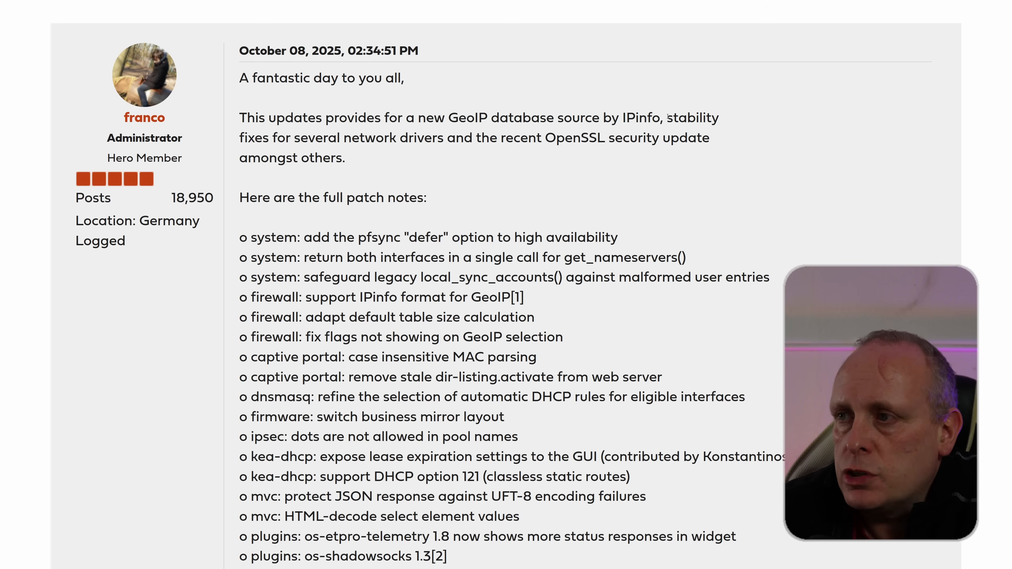
{"action": "left_click_drag", "start_coordinate": [667, 118], "coordinate": [444, 138]}
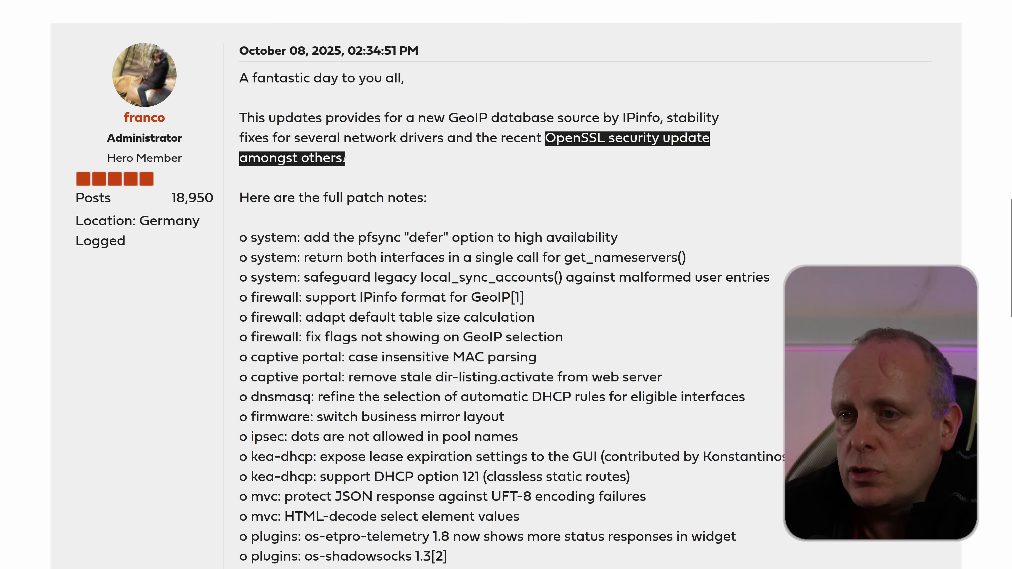
{"action": "scroll", "scroll_direction": "down", "scroll_amount": 3}
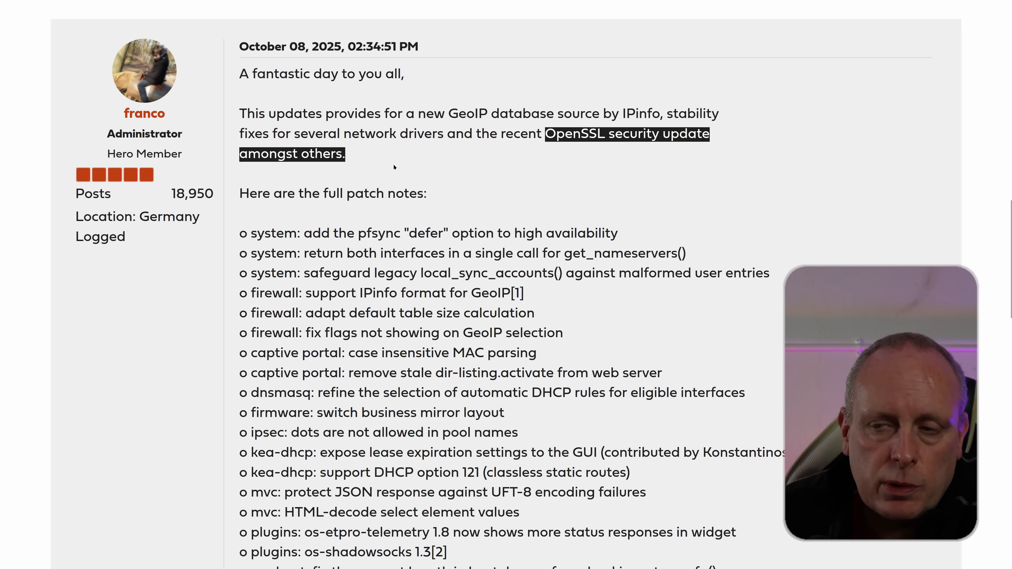
{"action": "scroll", "scroll_direction": "down", "scroll_amount": 3}
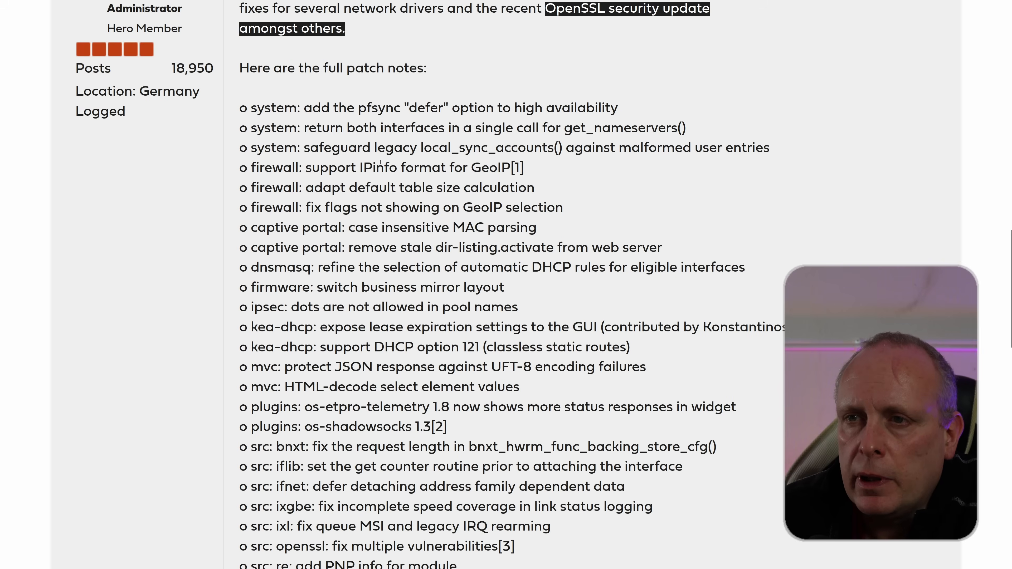
{"action": "left_click", "coordinate": [303, 109]}
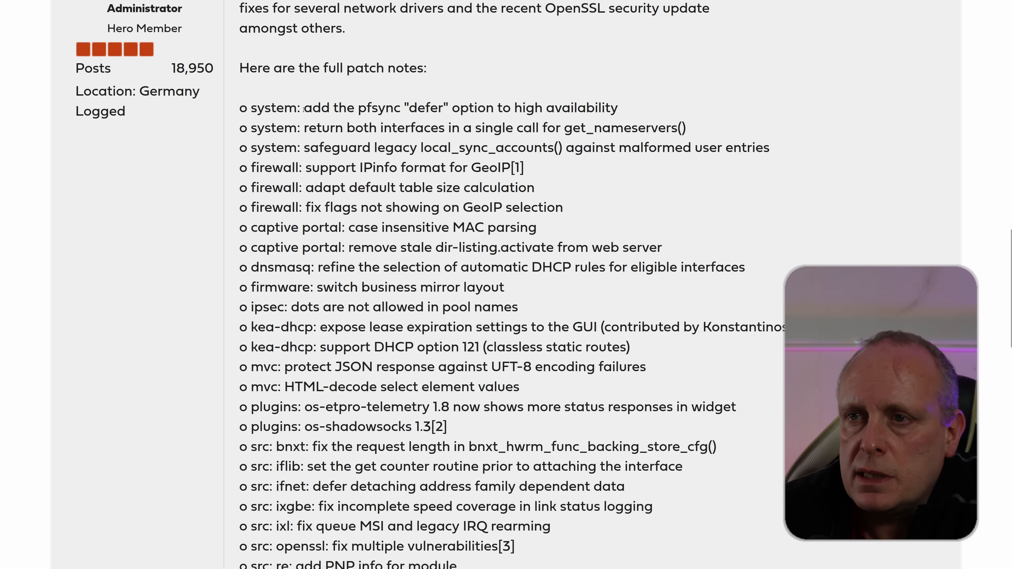
{"action": "left_click_drag", "start_coordinate": [305, 107], "coordinate": [618, 108]}
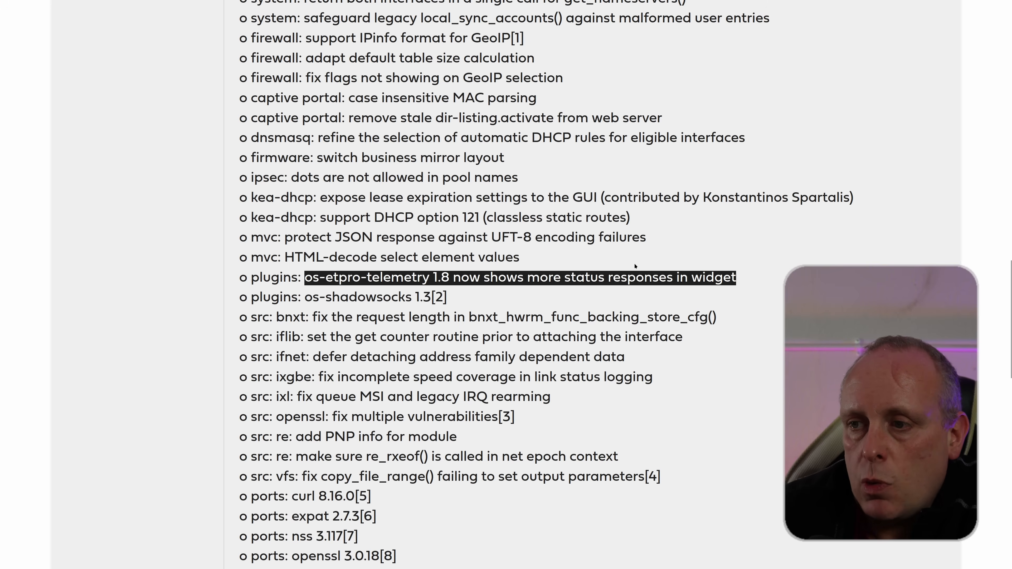
{"action": "mouse_move", "coordinate": [629, 266]}
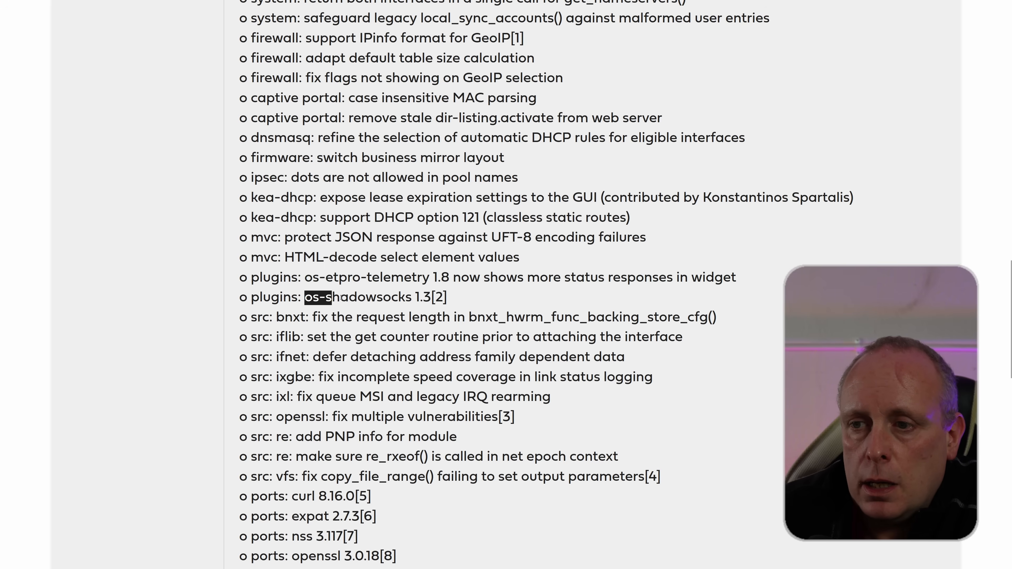
Highlight the os-shadowsocks 1.3 plugin entry and its WebUI update changelog line
{"action": "left_click_drag", "start_coordinate": [304, 297], "coordinate": [447, 297]}
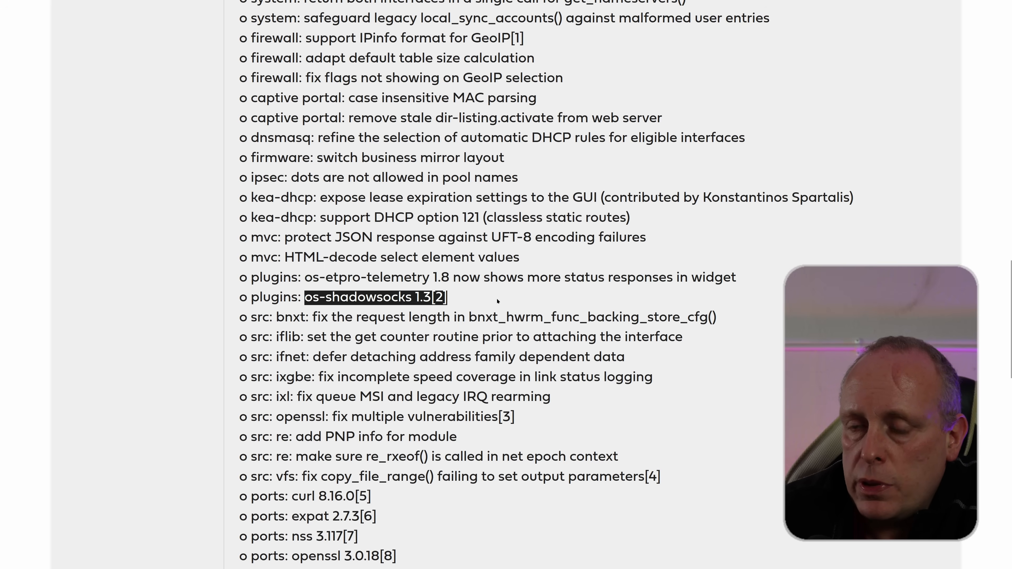
{"action": "scroll", "scroll_direction": "down", "scroll_amount": 3}
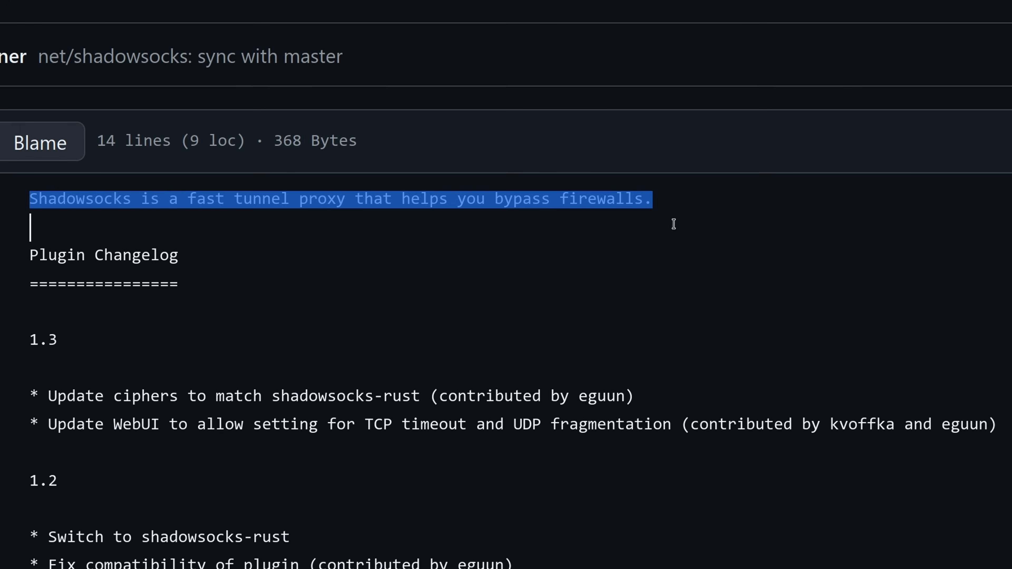
{"action": "left_click", "coordinate": [400, 260]}
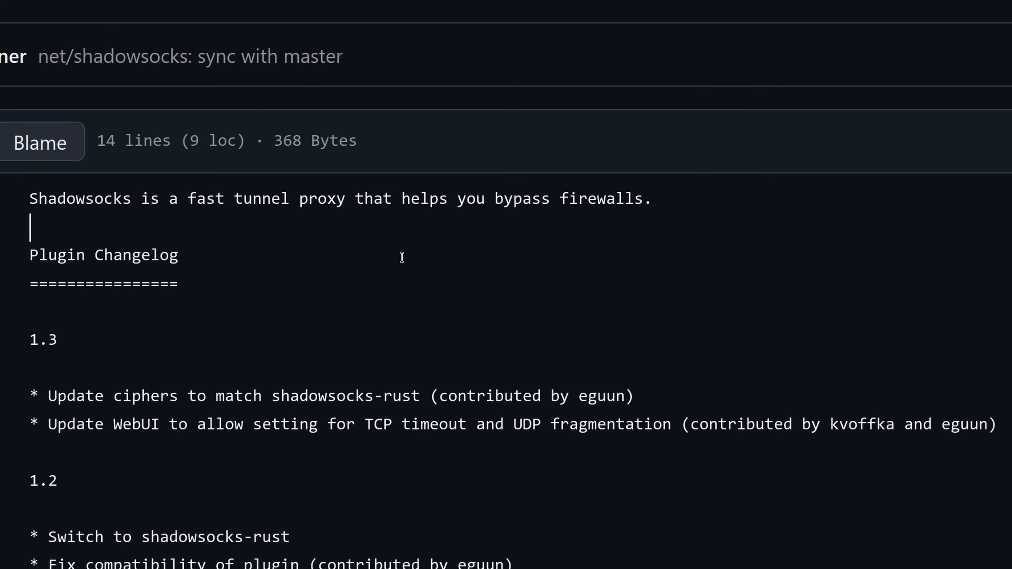
{"action": "mouse_move", "coordinate": [45, 407]}
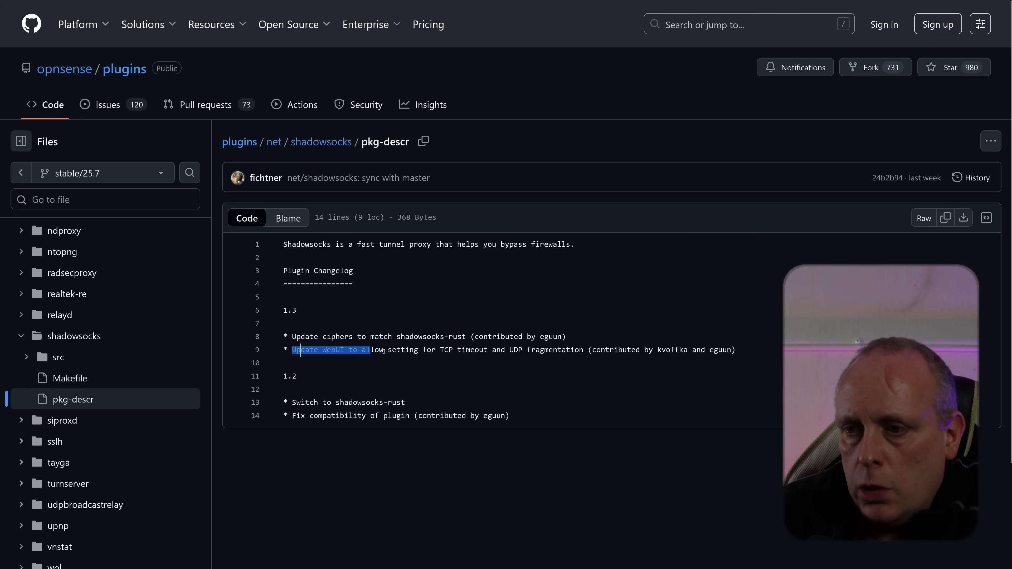
{"action": "left_click_drag", "start_coordinate": [295, 348], "coordinate": [526, 349]}
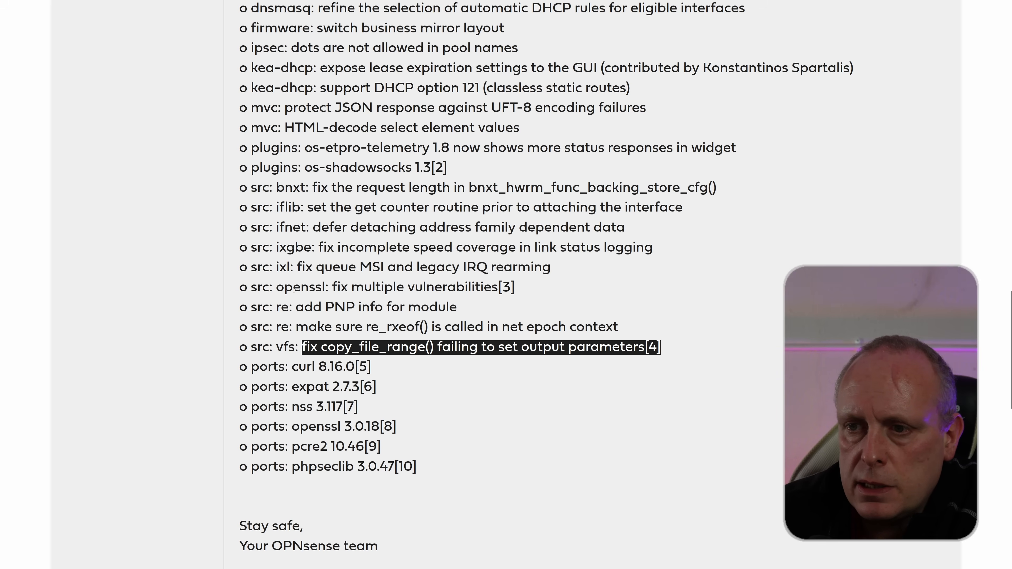
Scroll down through the remaining patch notes toward the ports updates
{"action": "scroll", "scroll_direction": "down", "scroll_amount": 3}
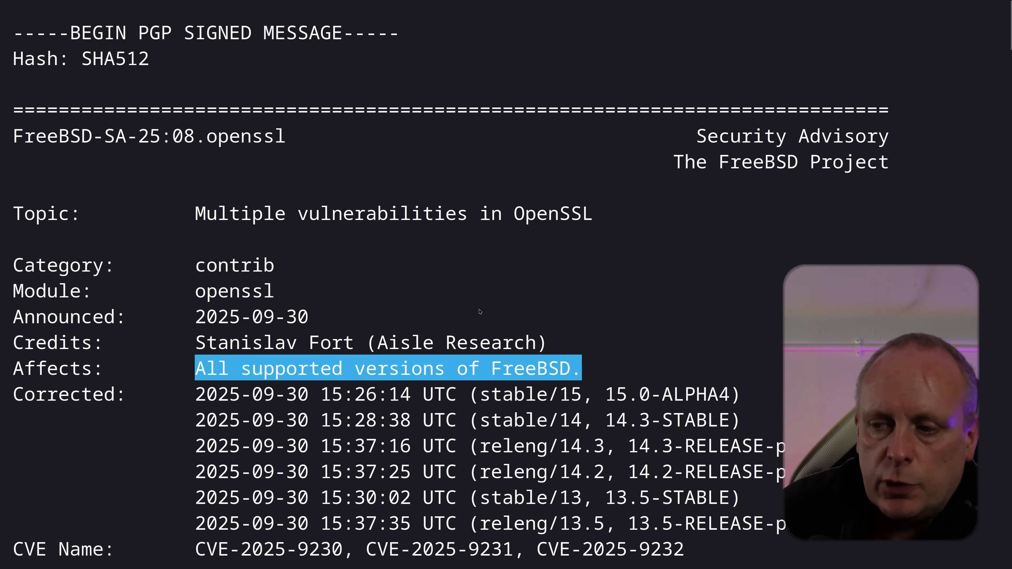
Scroll the FreeBSD-SA-25:08 OpenSSL advisory's affected versions, then move to the CVE tab
{"action": "scroll", "scroll_direction": "down", "scroll_amount": 3}
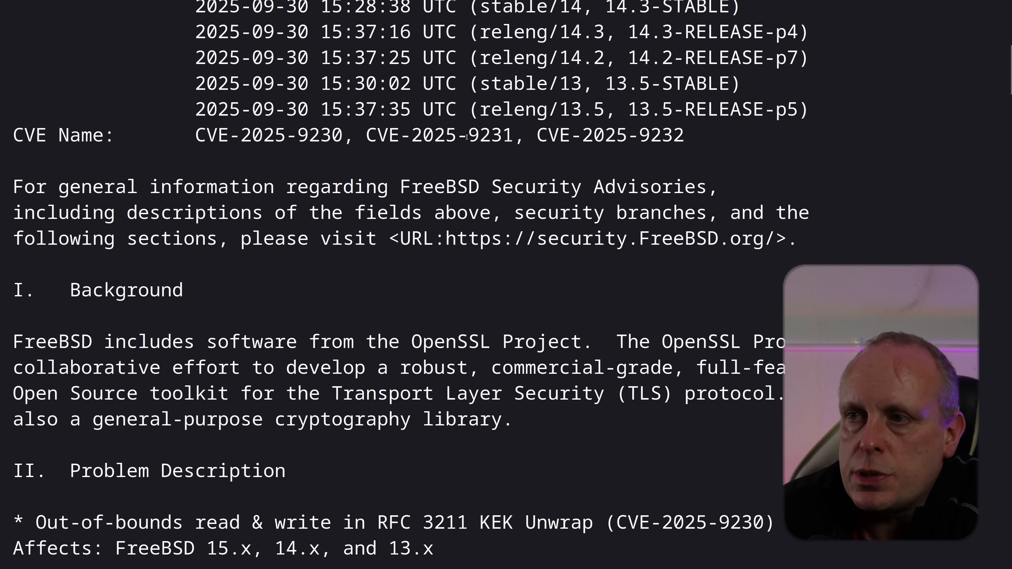
{"action": "mouse_move", "coordinate": [566, 161]}
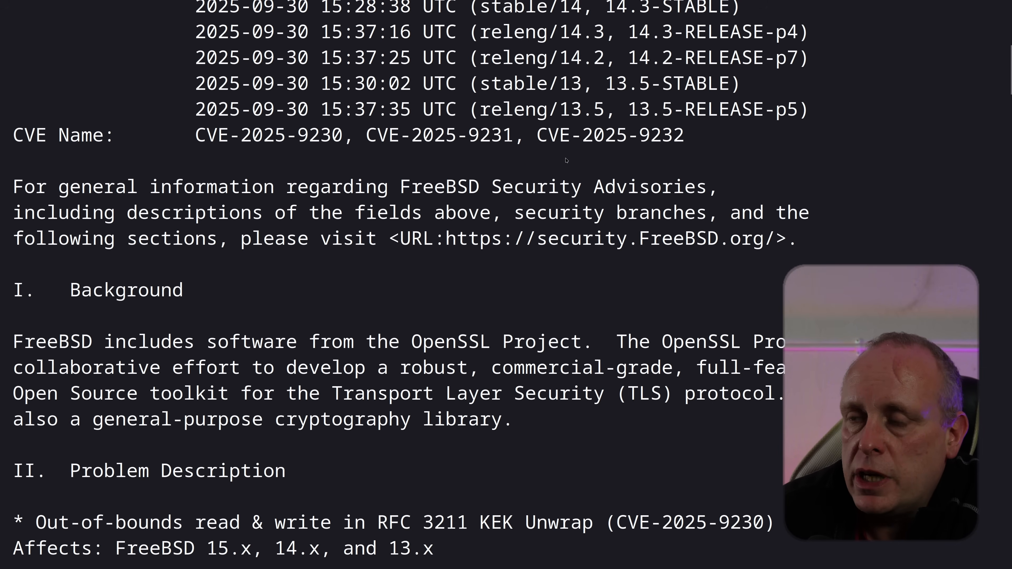
{"action": "left_click", "coordinate": [183, 7]}
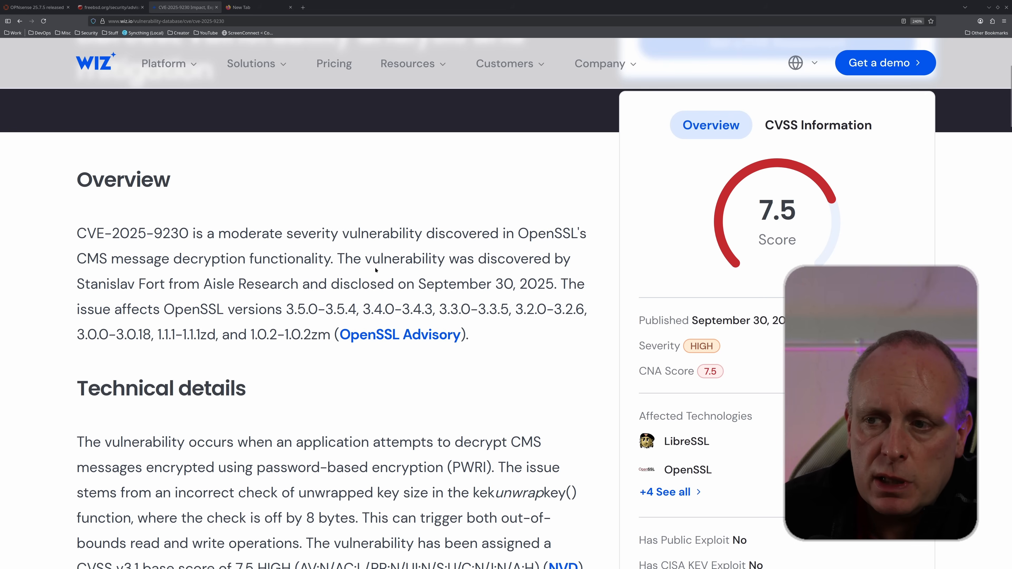
Highlight who discovered CVE-2025-9230 and when, then read further down the overview
{"action": "left_click_drag", "start_coordinate": [336, 258], "coordinate": [552, 284]}
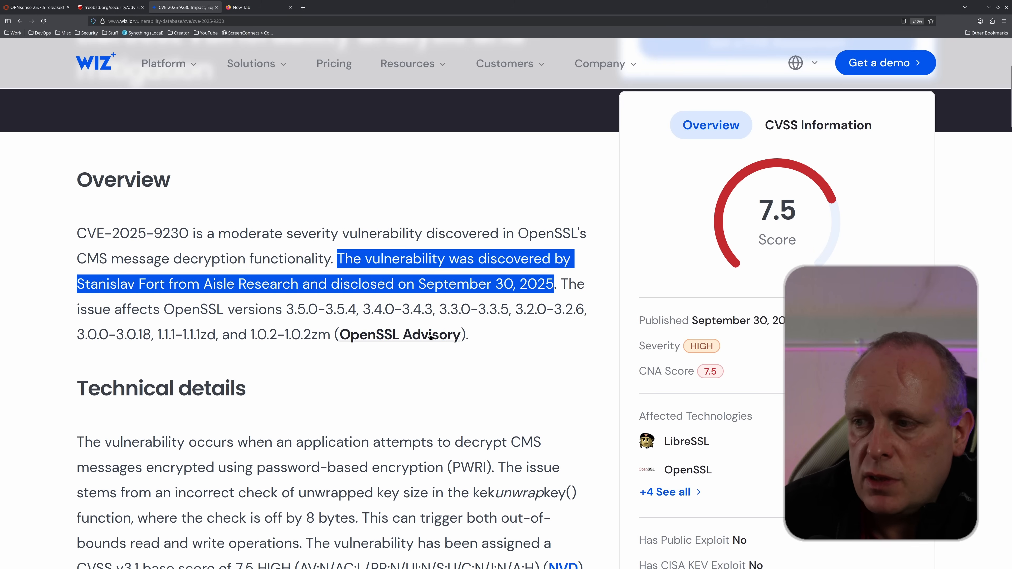
{"action": "scroll", "scroll_direction": "down", "scroll_amount": 3}
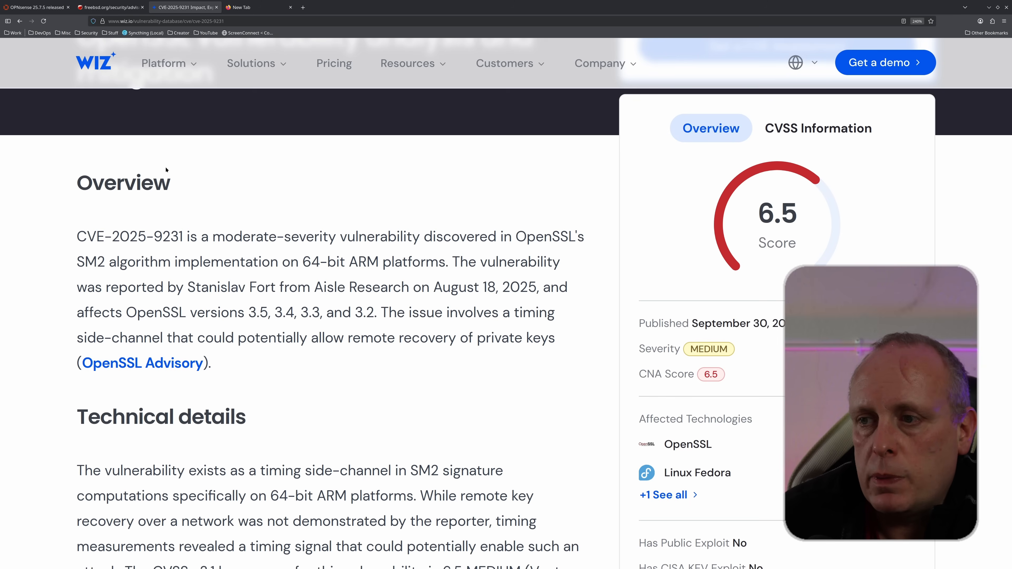
Scroll through the CVE-2025-9231 overview on the Wiz page
{"action": "scroll", "scroll_direction": "down", "scroll_amount": 3}
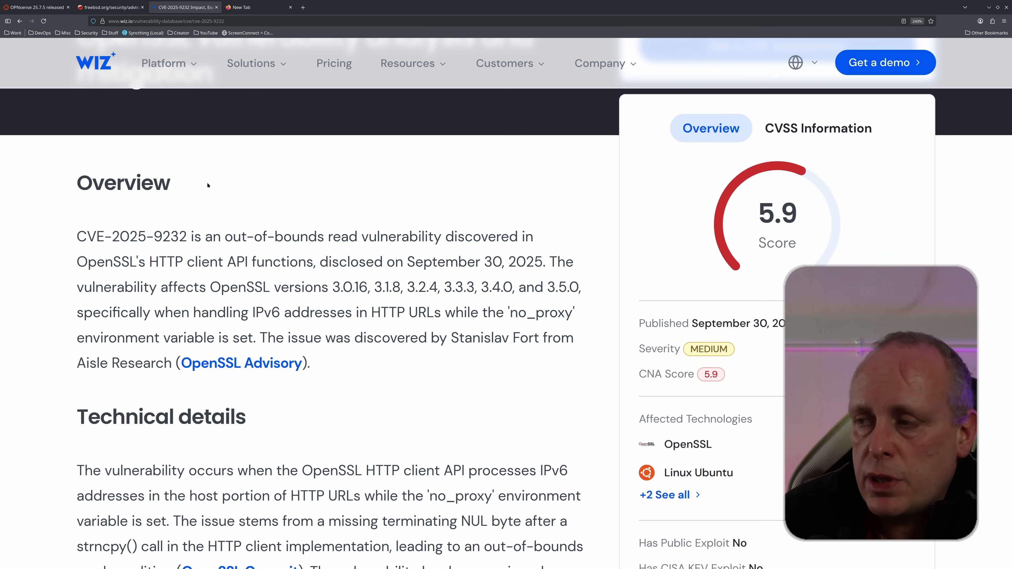
{"action": "mouse_move", "coordinate": [618, 327]}
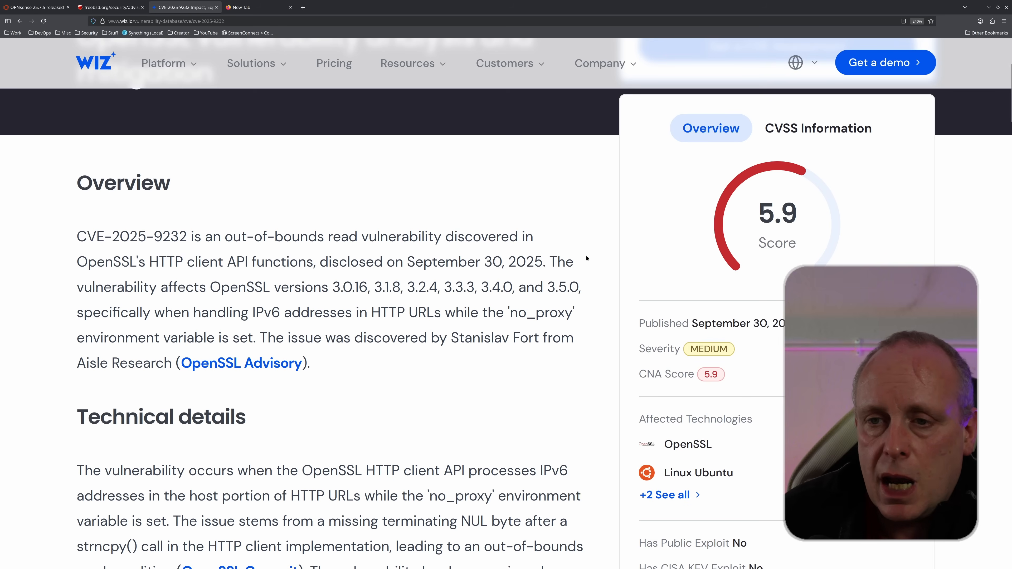
{"action": "scroll", "scroll_direction": "down", "scroll_amount": 3}
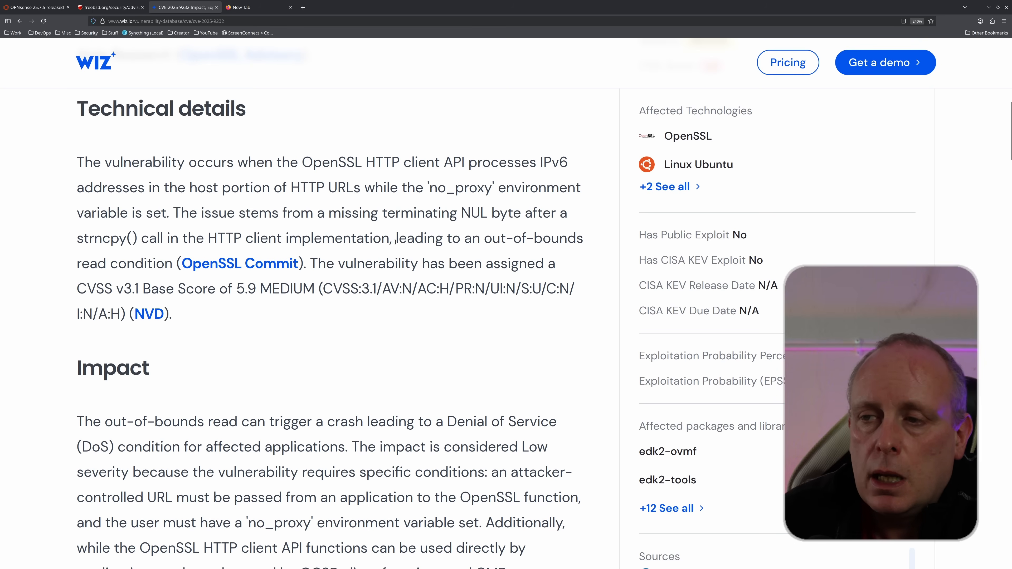
{"action": "mouse_move", "coordinate": [447, 251]}
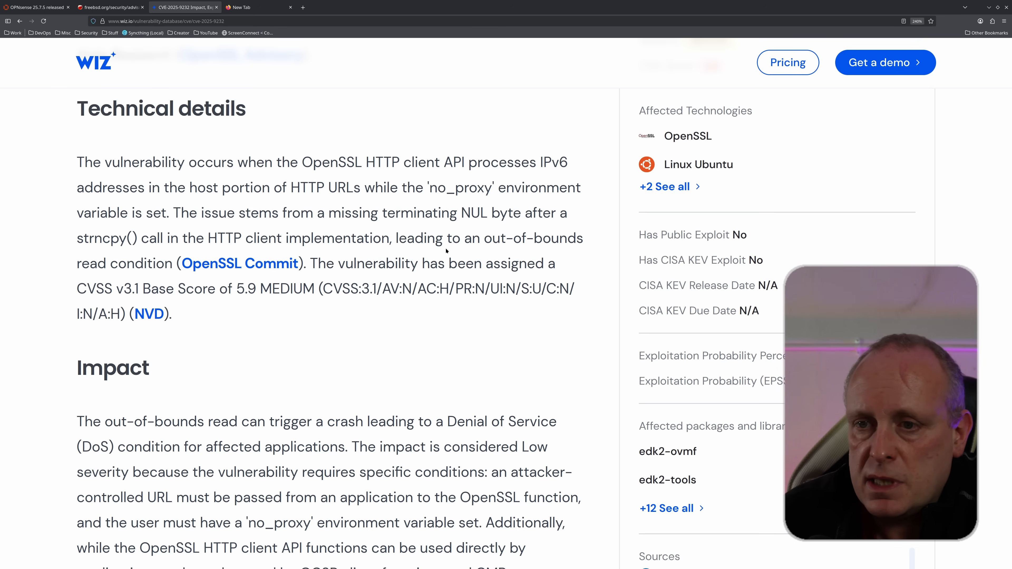
{"action": "scroll", "scroll_direction": "down", "scroll_amount": 3}
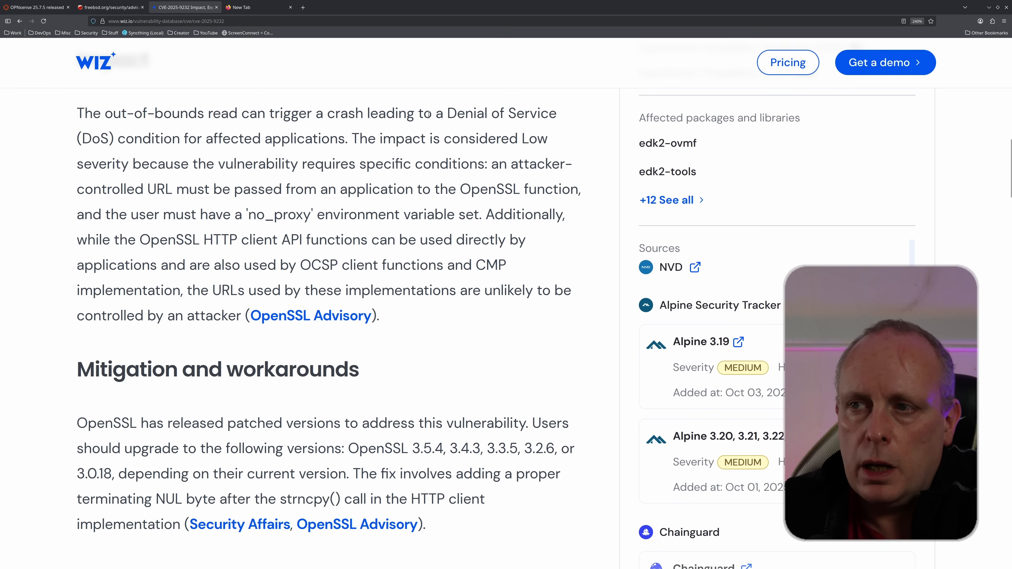
{"action": "left_click_drag", "start_coordinate": [230, 113], "coordinate": [473, 113]}
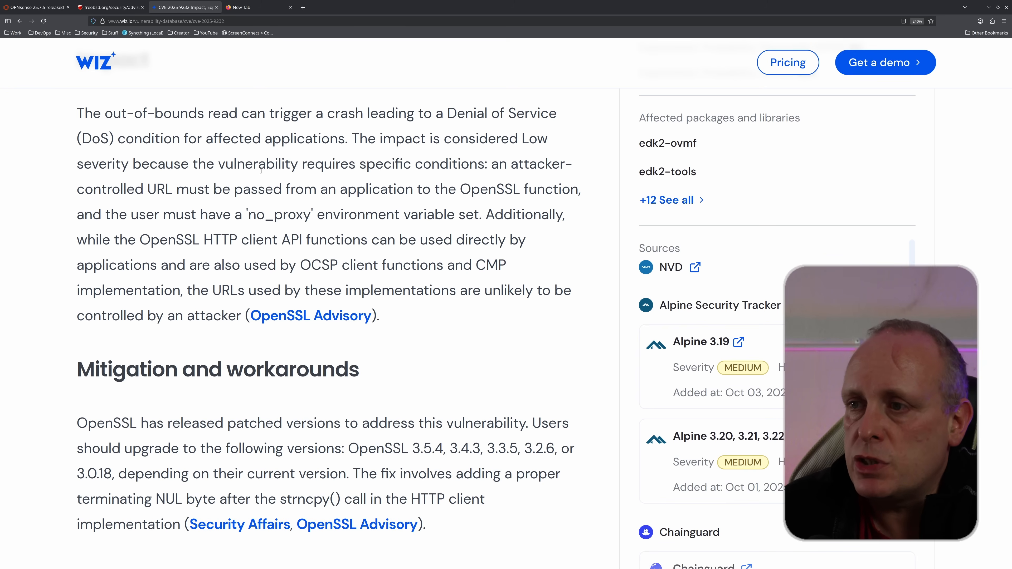
{"action": "scroll", "scroll_direction": "up", "scroll_amount": 3}
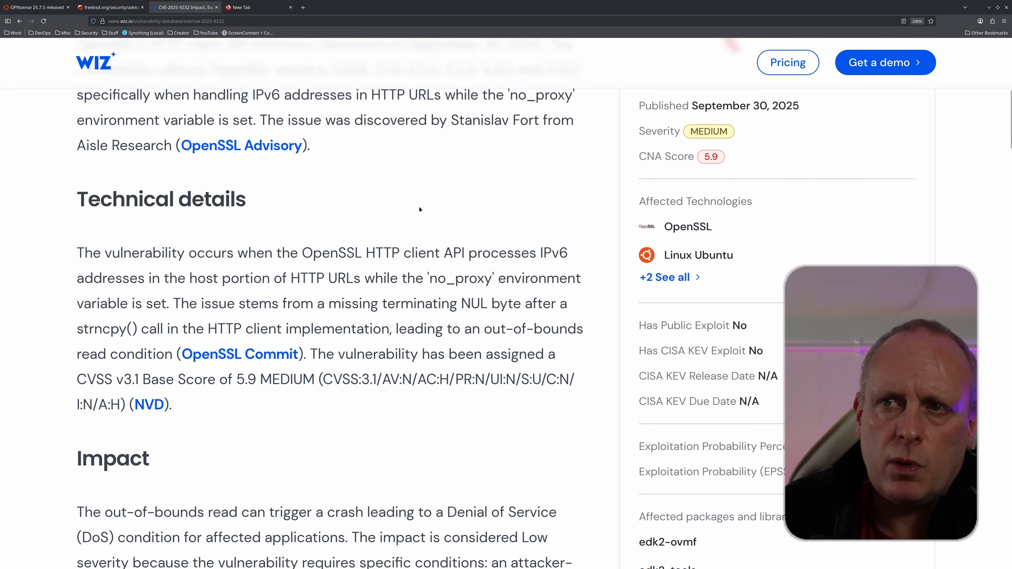
{"action": "scroll", "scroll_direction": "up", "scroll_amount": 3}
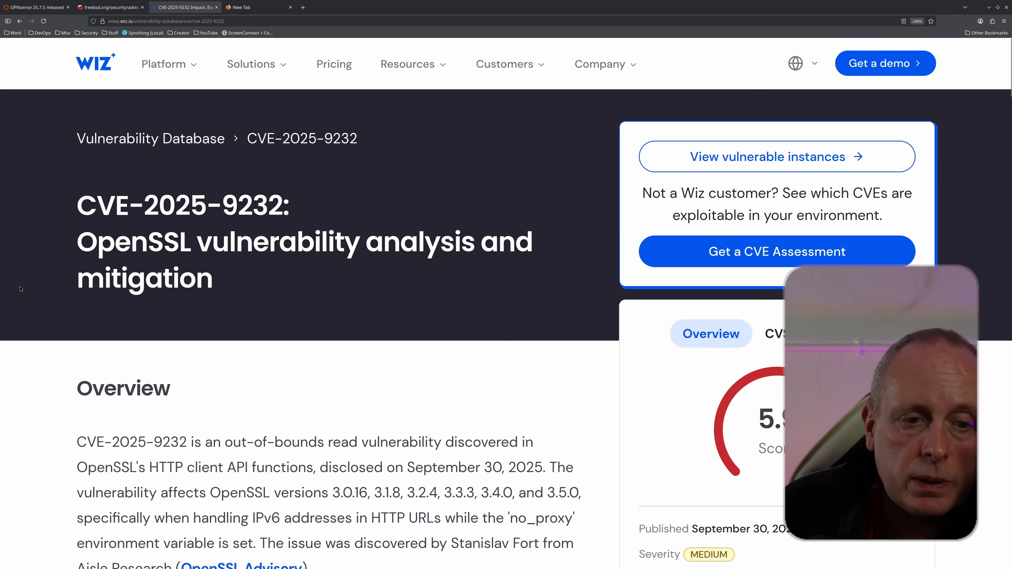
Highlight the IPinfo GeoIP source sentence in the 25.7.5 post and follow its GeoIP how-to link
{"action": "left_click", "coordinate": [34, 8]}
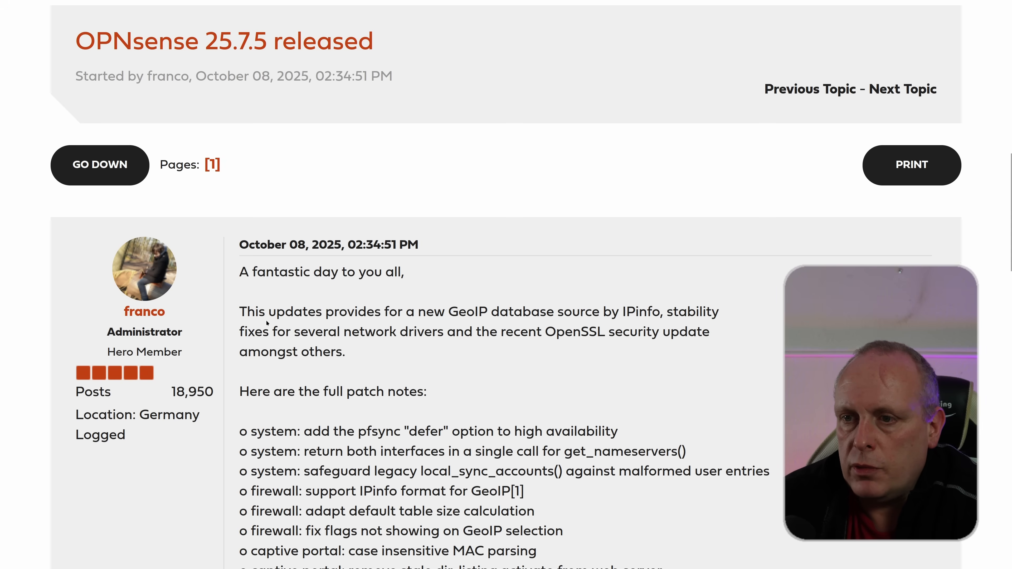
{"action": "left_click_drag", "start_coordinate": [449, 312], "coordinate": [661, 311]}
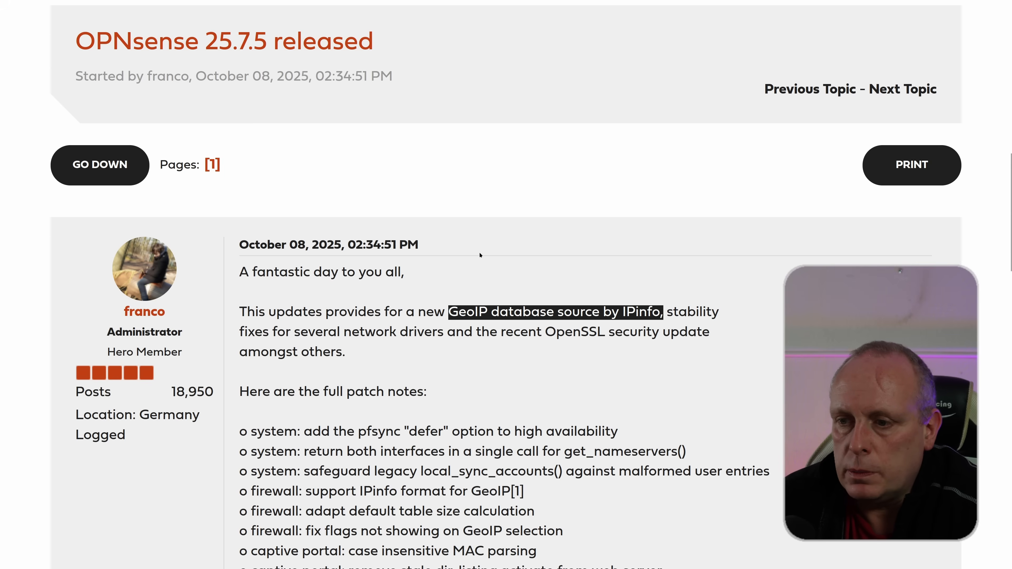
{"action": "scroll", "scroll_direction": "down", "scroll_amount": 3}
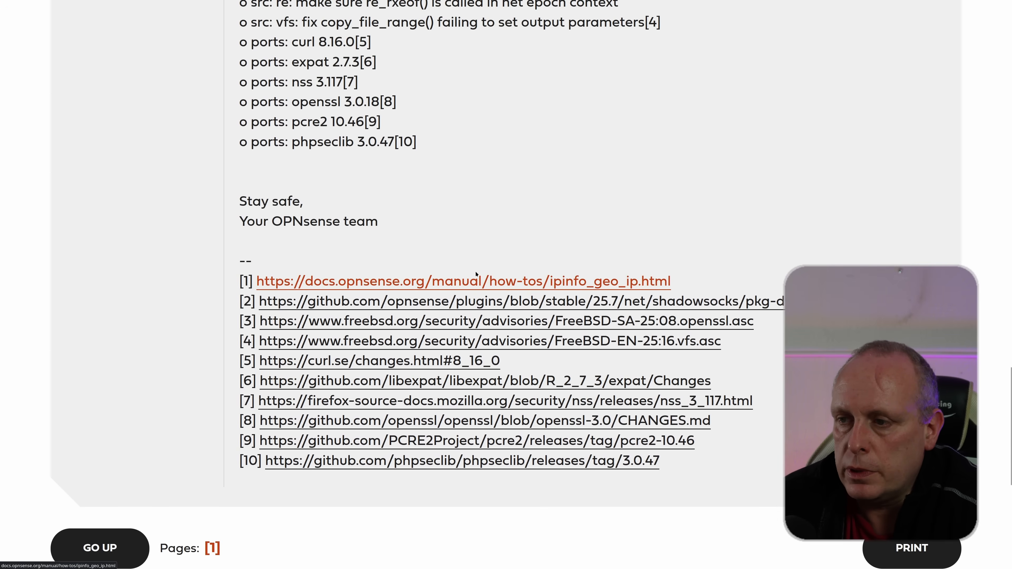
{"action": "left_click", "coordinate": [459, 281]}
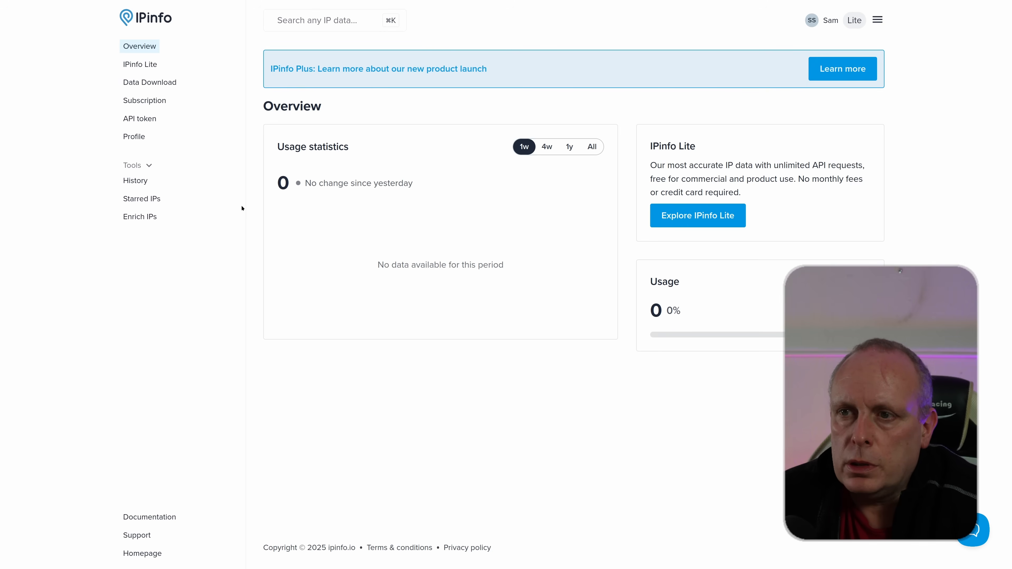
{"action": "mouse_move", "coordinate": [148, 86]}
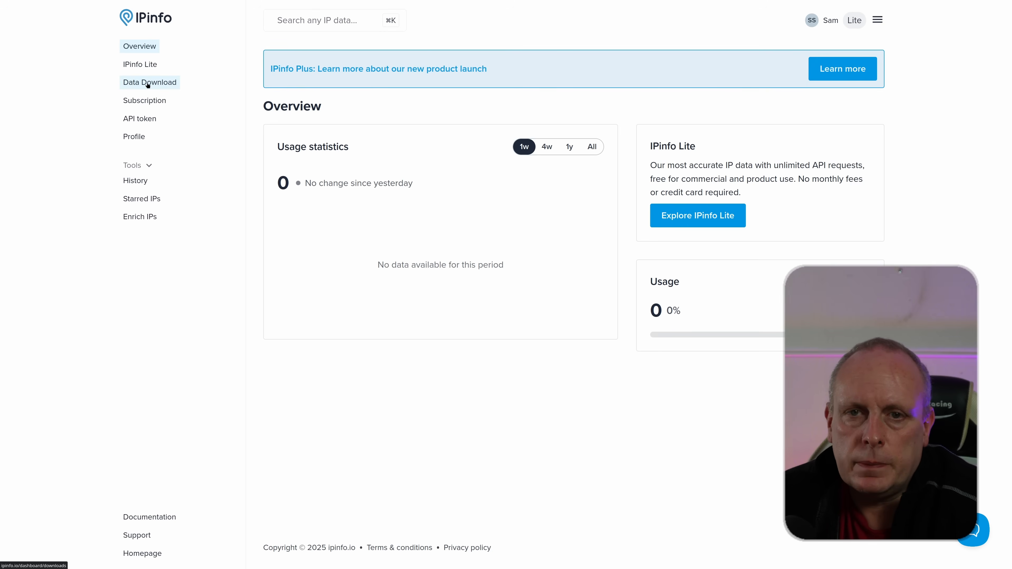
Show the IPinfo Lite data download in CSV format from the Data Download page
{"action": "left_click", "coordinate": [150, 82]}
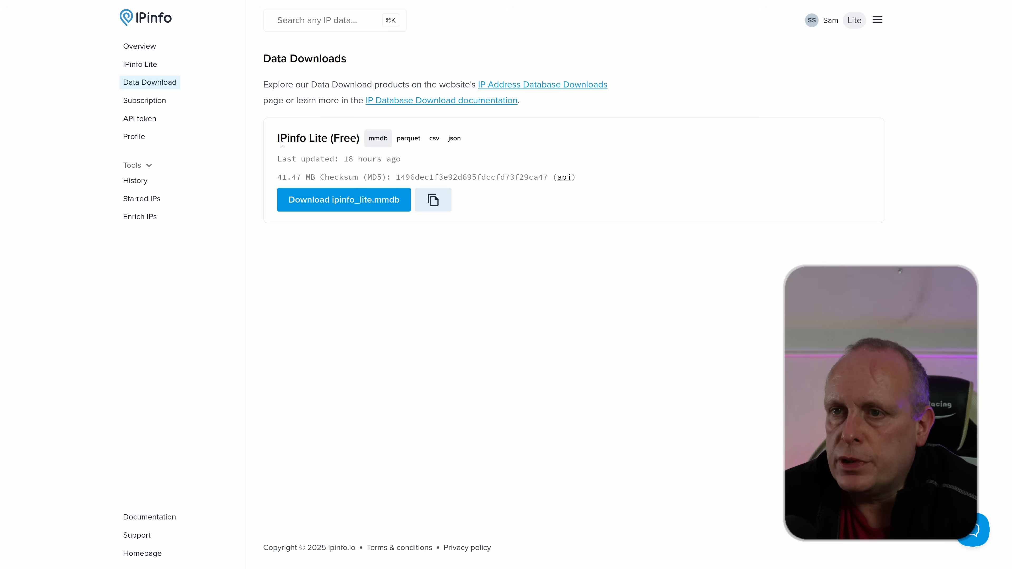
{"action": "mouse_move", "coordinate": [434, 141]}
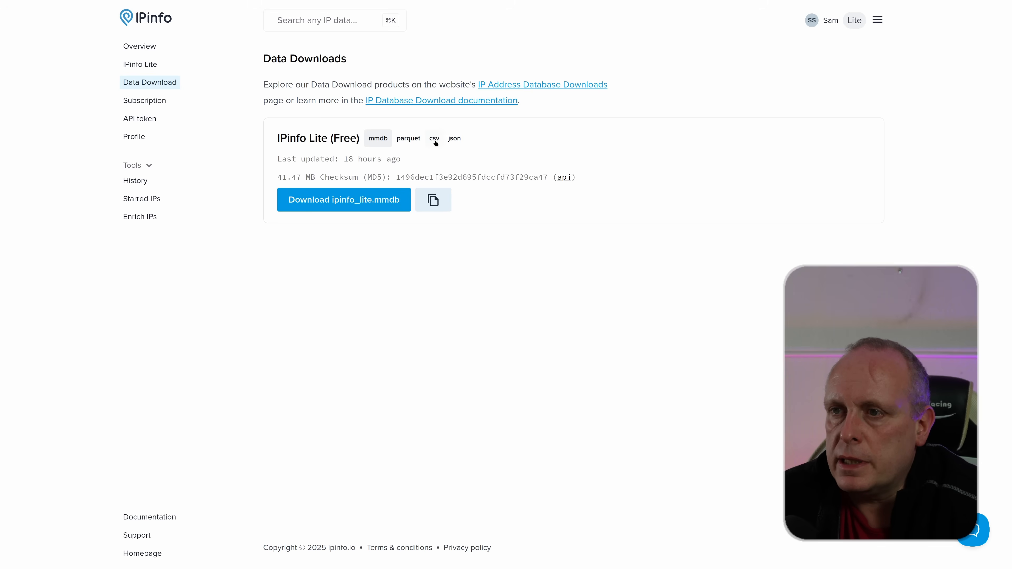
{"action": "left_click", "coordinate": [434, 138]}
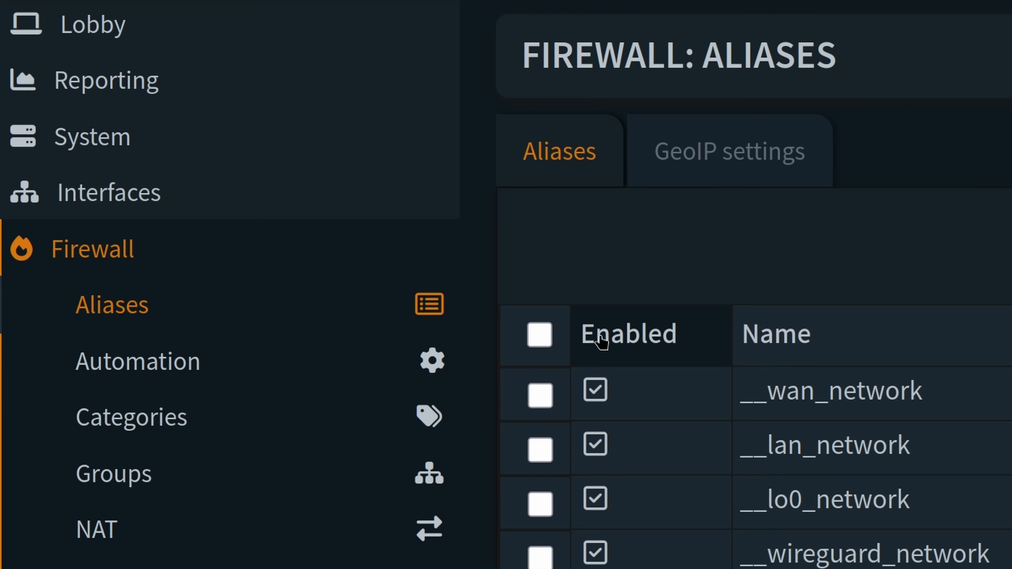
{"action": "mouse_move", "coordinate": [147, 248]}
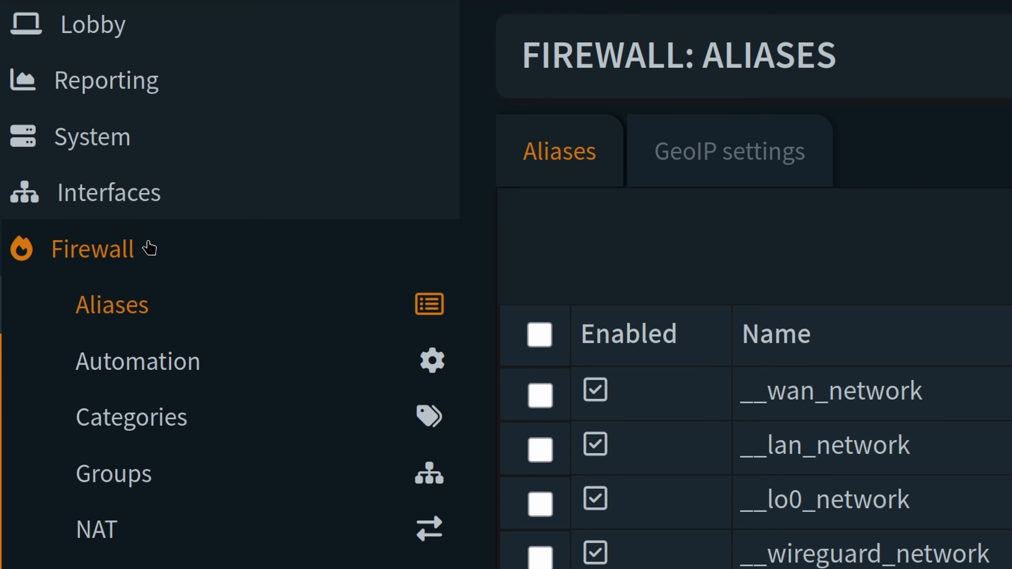
{"action": "mouse_move", "coordinate": [131, 320]}
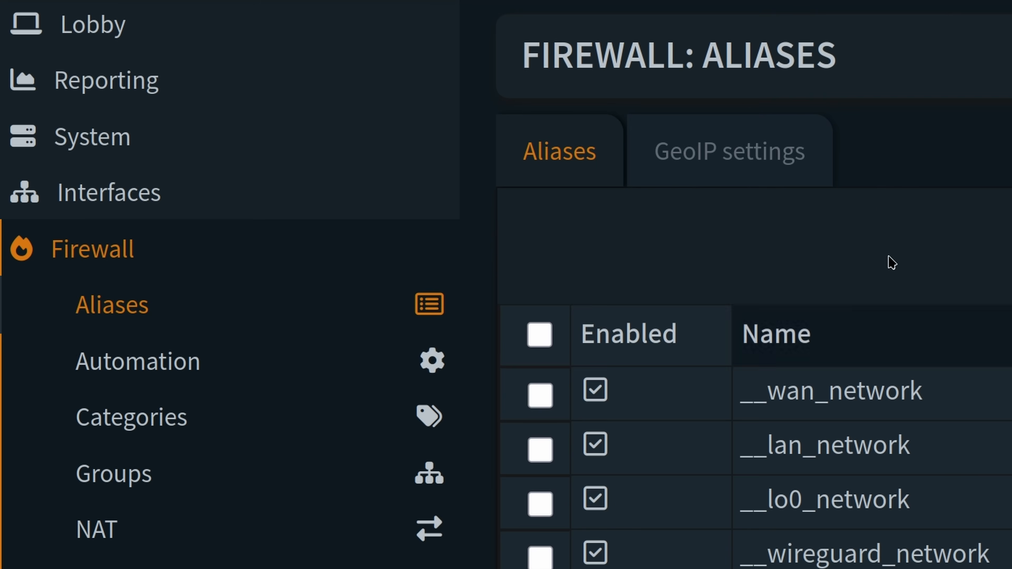
Apply the IPinfo Lite CSV URL as the GeoIP source and return to the aliases list
{"action": "left_click", "coordinate": [731, 154]}
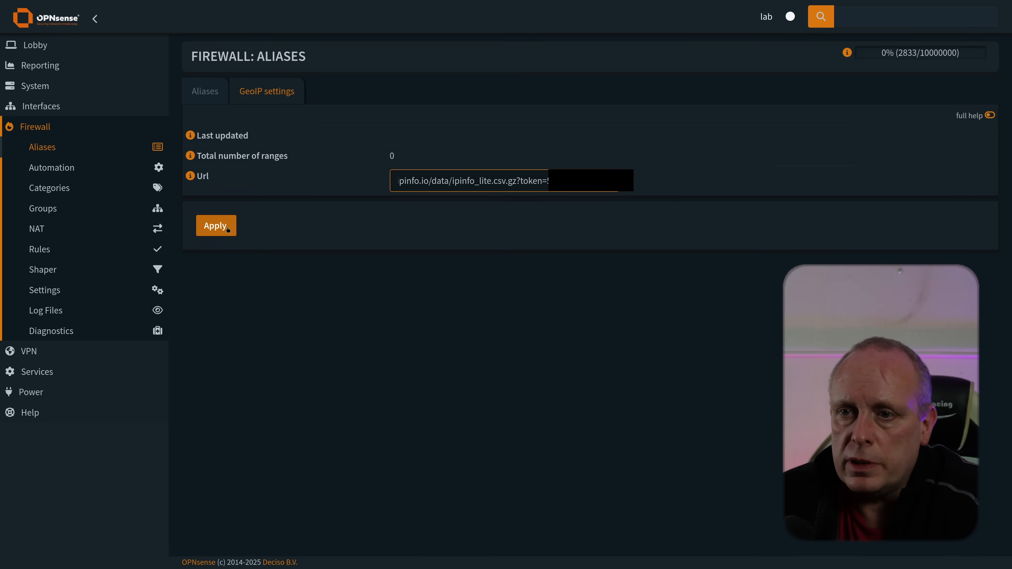
{"action": "left_click", "coordinate": [216, 225]}
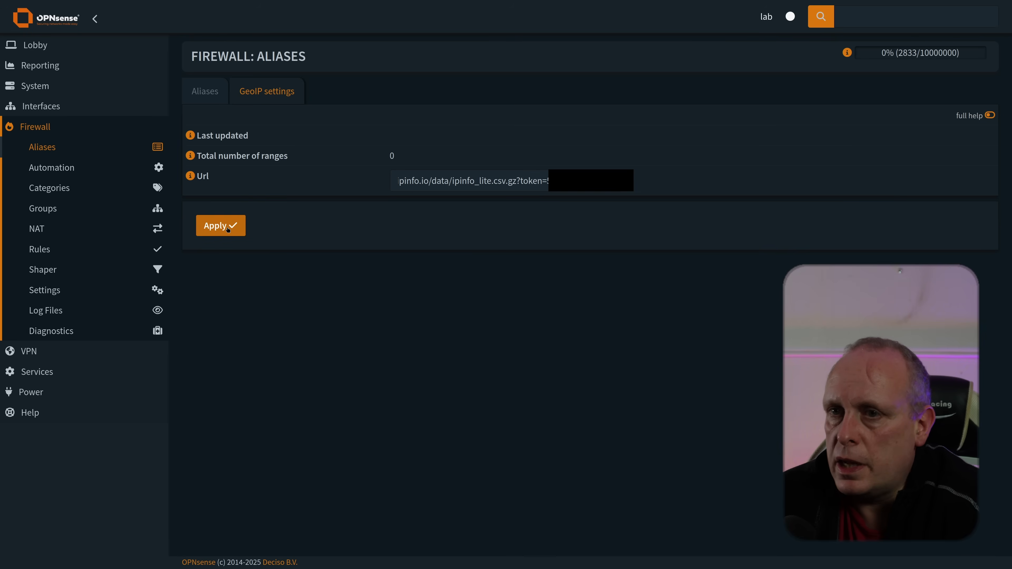
{"action": "left_click", "coordinate": [205, 91]}
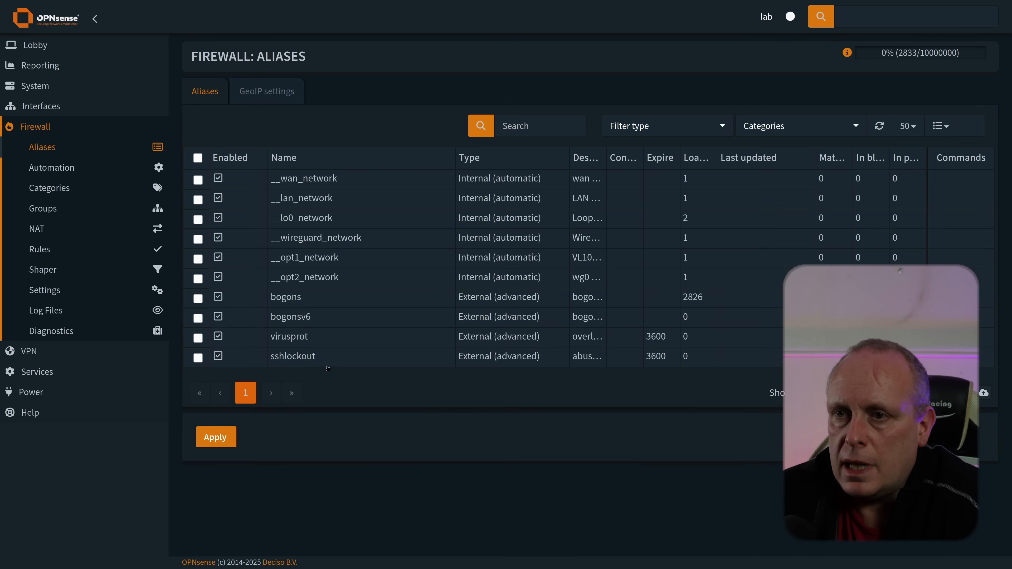
{"action": "mouse_move", "coordinate": [633, 388]}
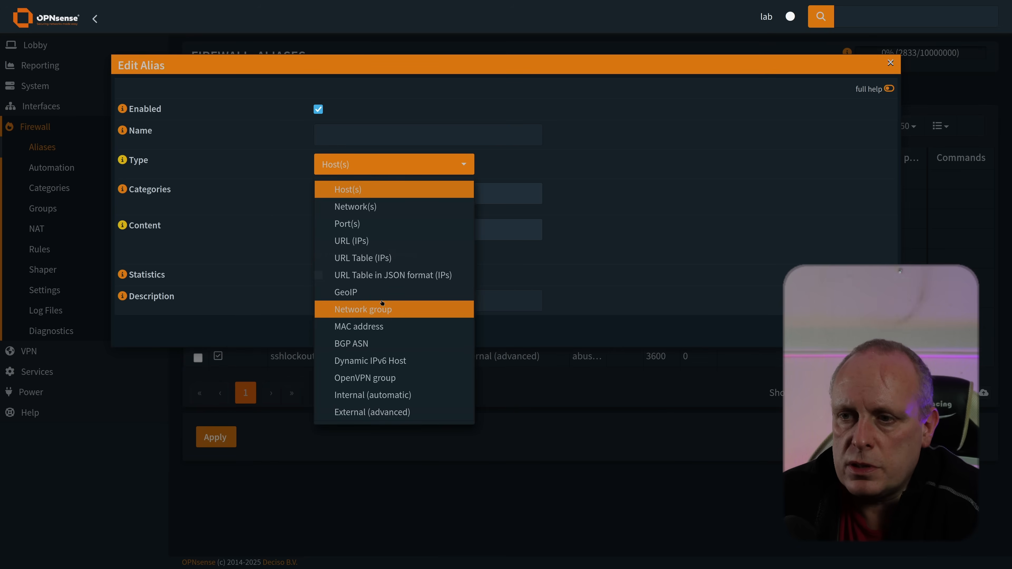
Create the test_geoip alias of type GeoIP, apply it, and check the loaded GeoIP ranges
{"action": "left_click", "coordinate": [346, 292]}
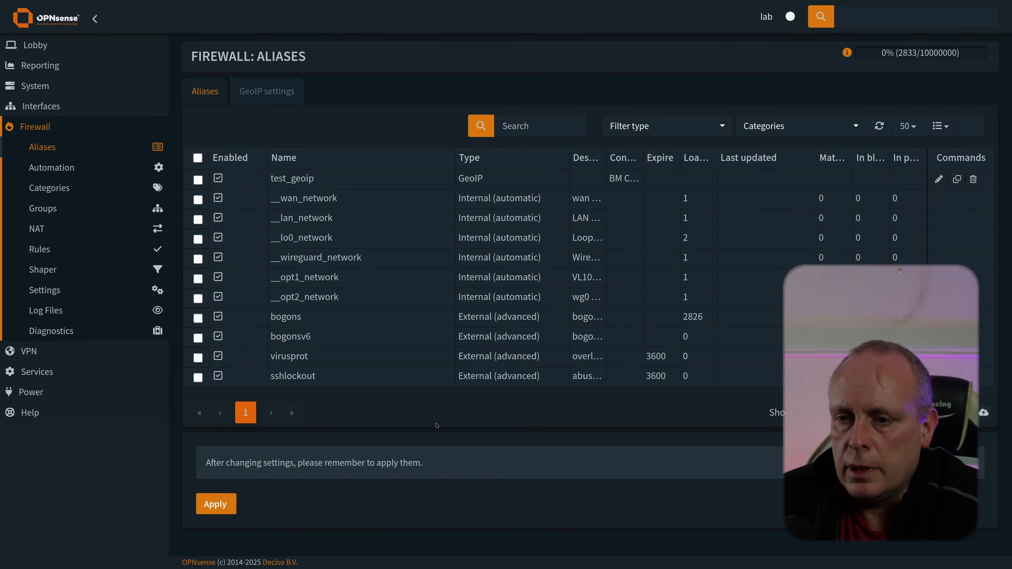
{"action": "left_click", "coordinate": [217, 504]}
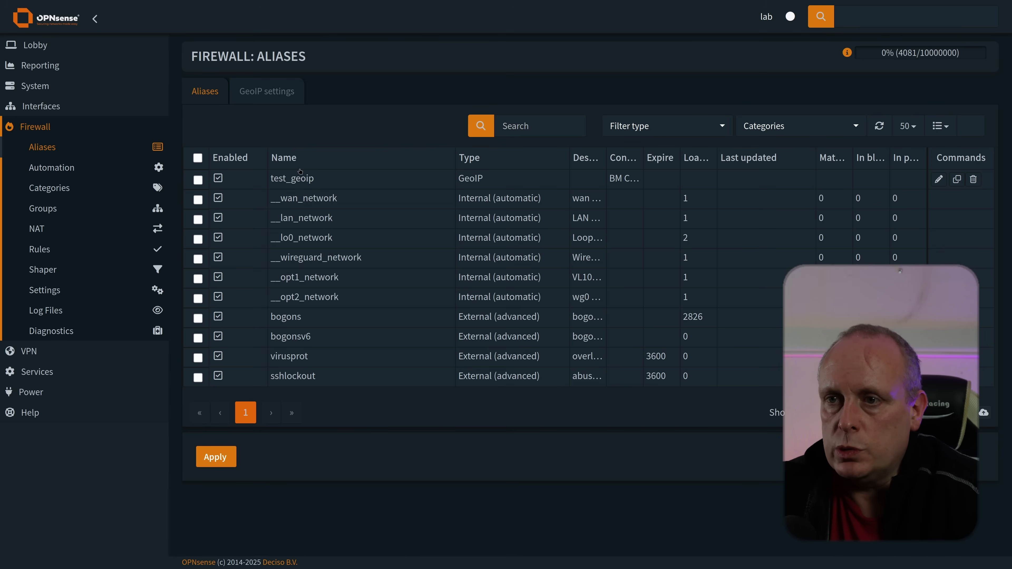
{"action": "left_click", "coordinate": [267, 91]}
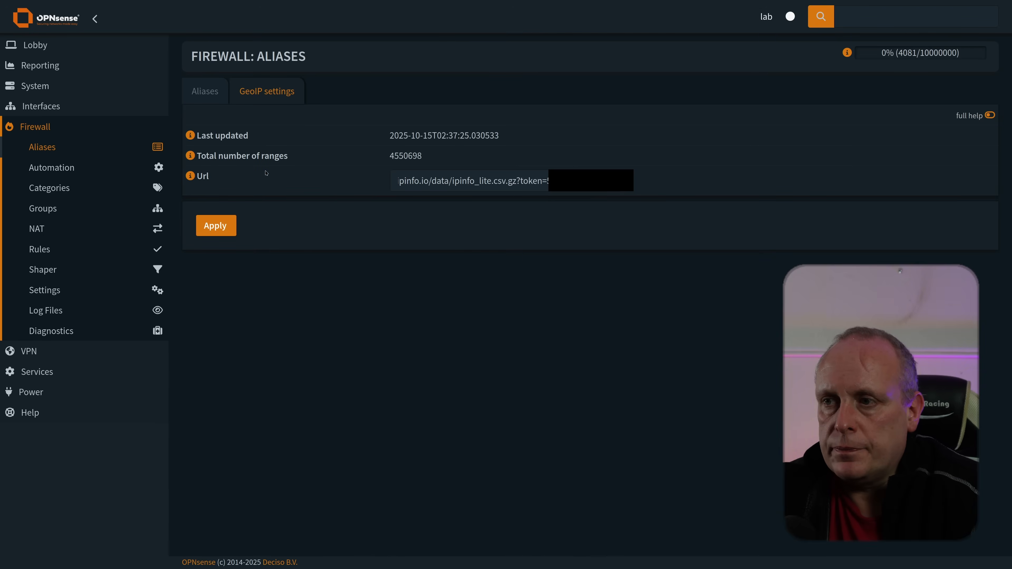
{"action": "mouse_move", "coordinate": [288, 191]}
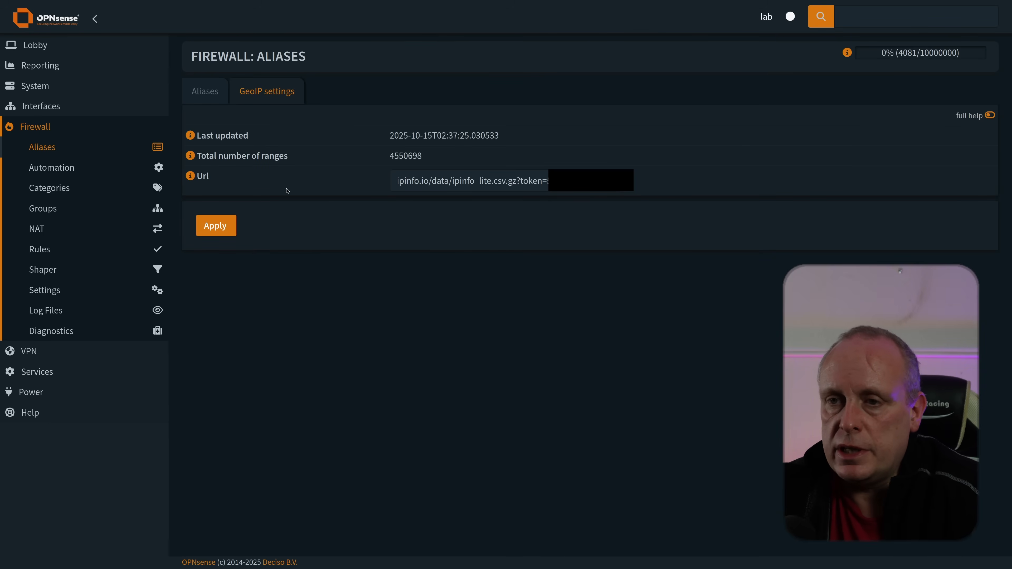